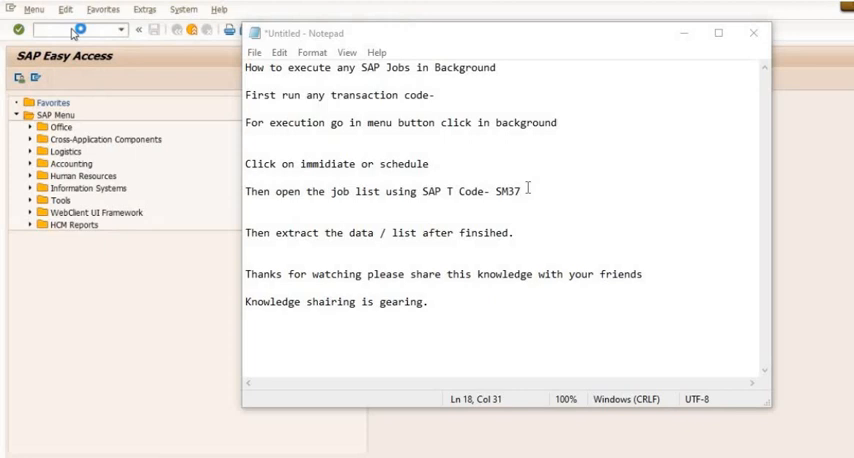
pyautogui.moveTo(734, 393)
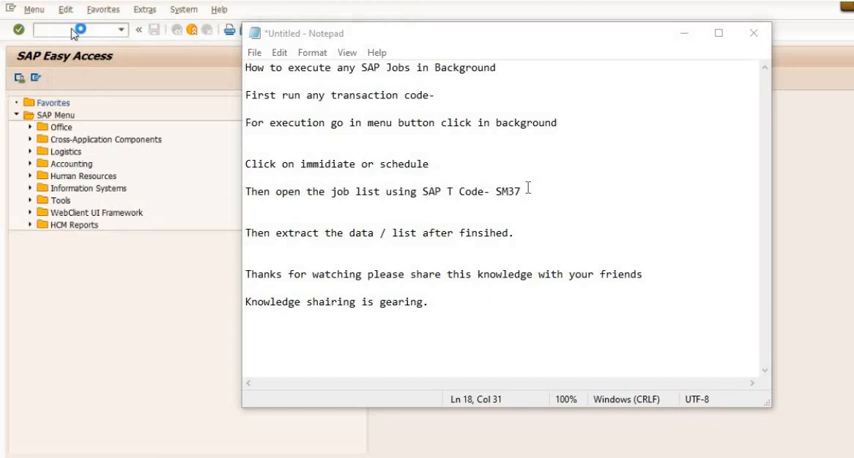
pyautogui.moveTo(790, 395)
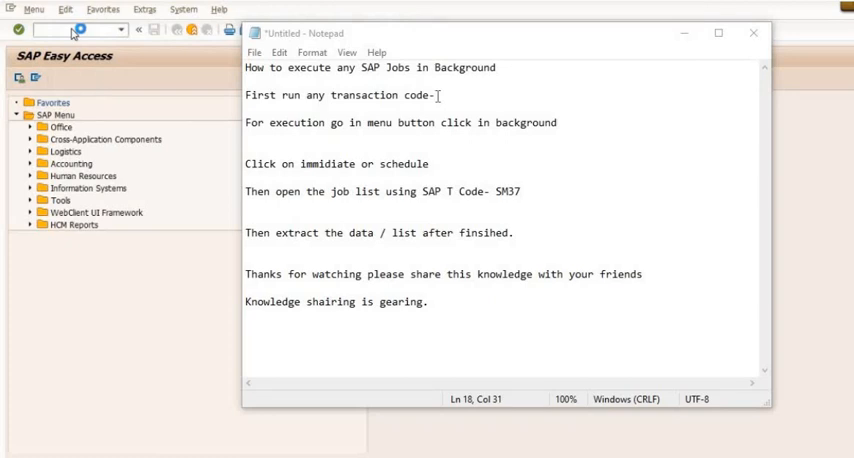
pyautogui.moveTo(457, 89)
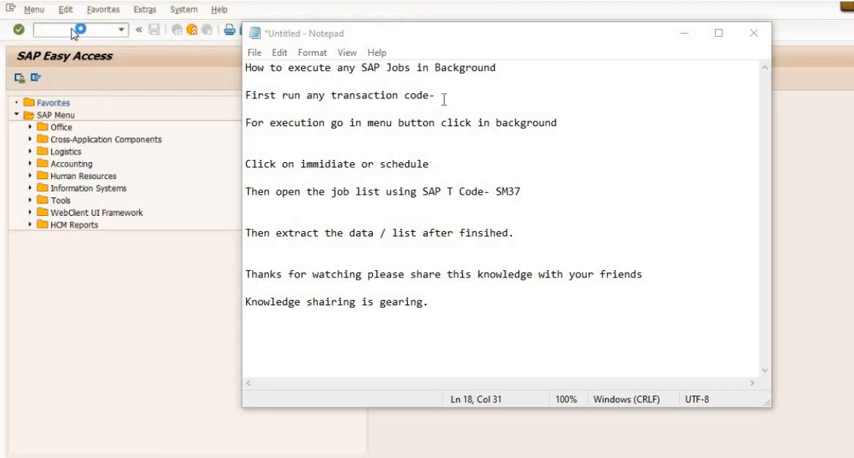
pyautogui.moveTo(442, 98)
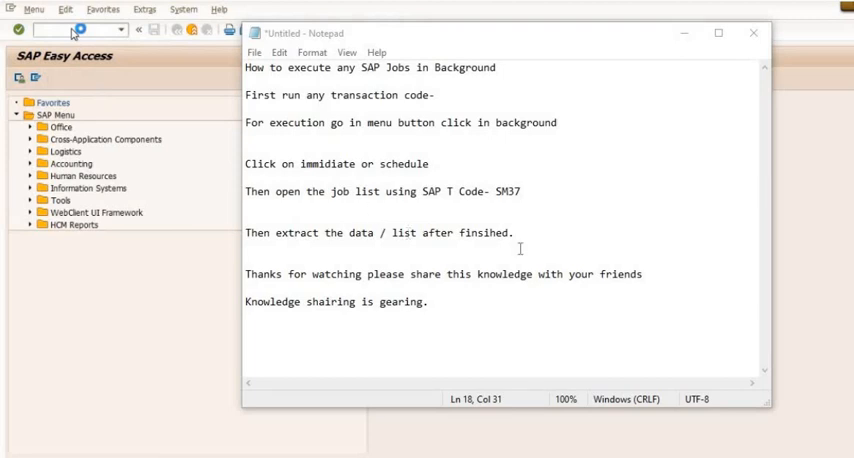
pyautogui.moveTo(519, 232)
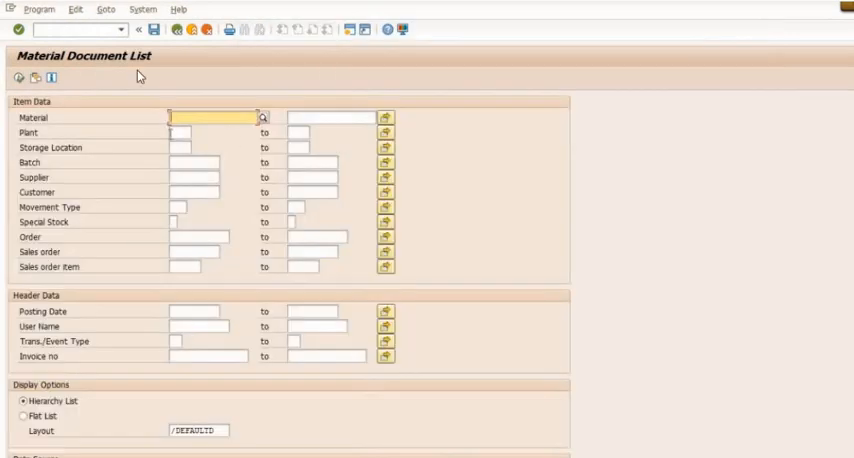
# - Enter plant 3002 and a posting start date of 01.01.2020 on the selection screen
pyautogui.write('300')
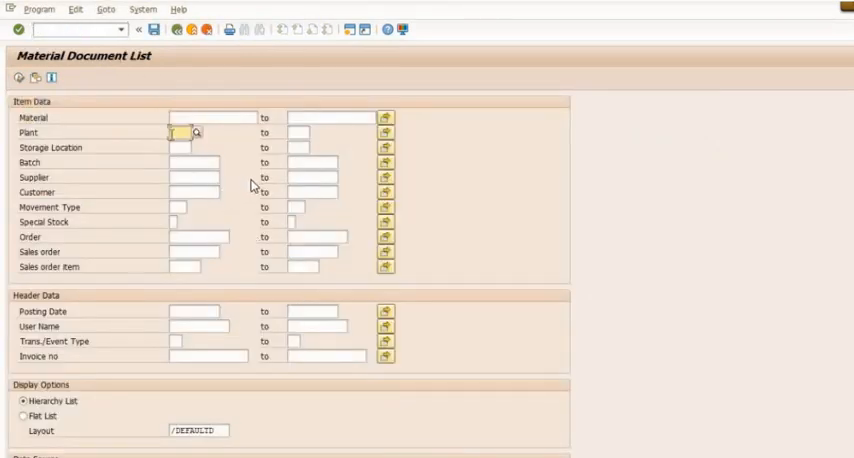
pyautogui.click(197, 132)
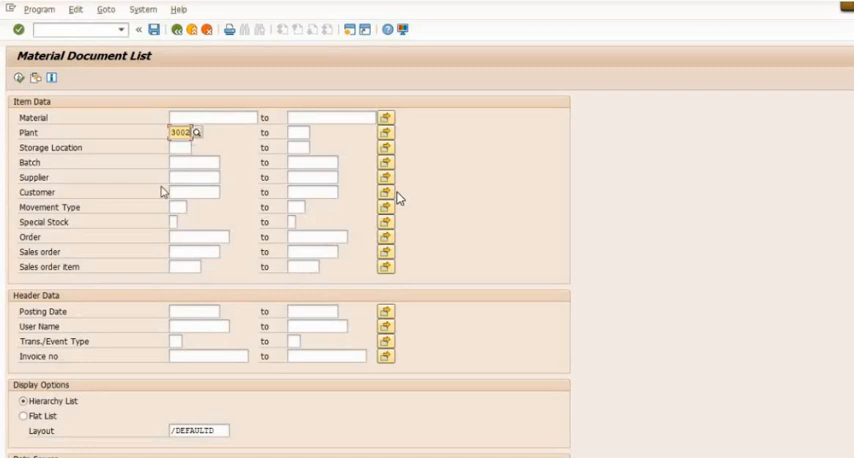
pyautogui.click(203, 311)
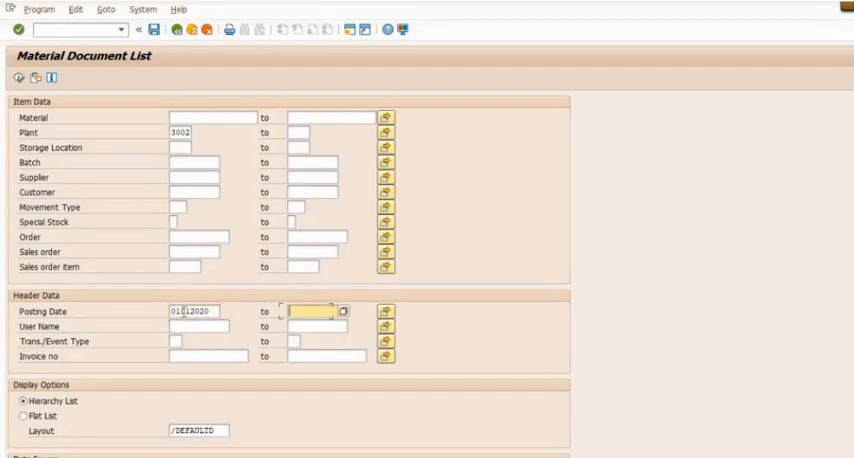
pyautogui.moveTo(248, 342)
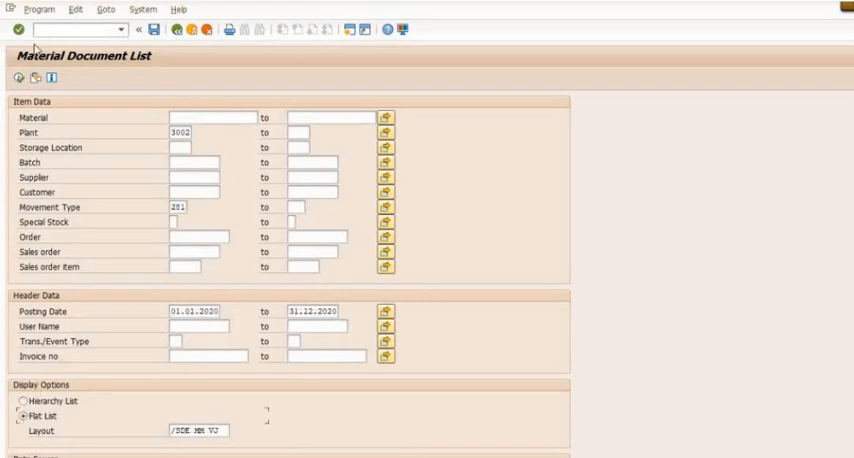
# - Run the report via Execute in Background with default print parameters, starting immediately
pyautogui.click(37, 9)
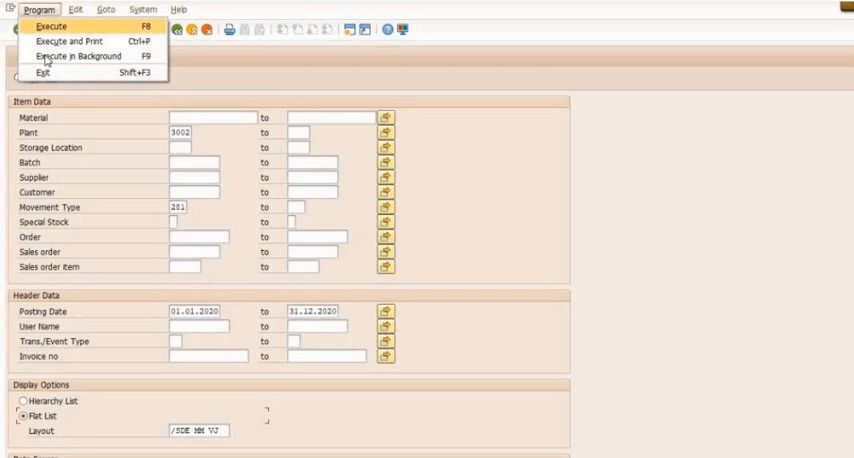
pyautogui.click(49, 27)
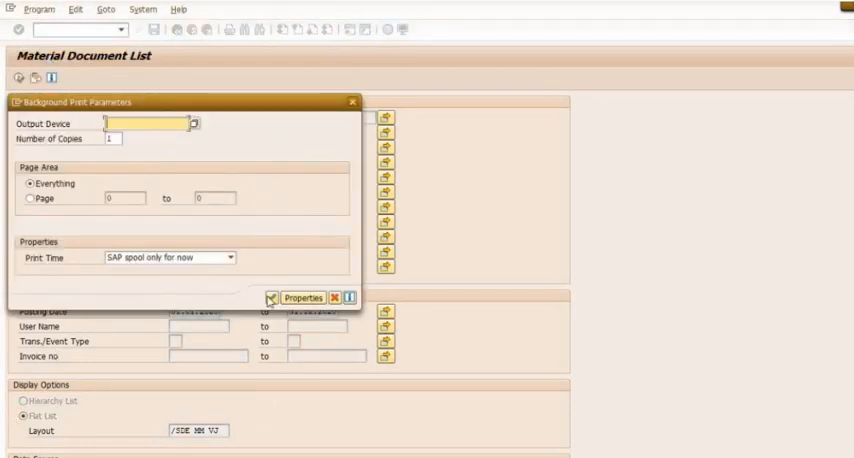
pyautogui.click(334, 298)
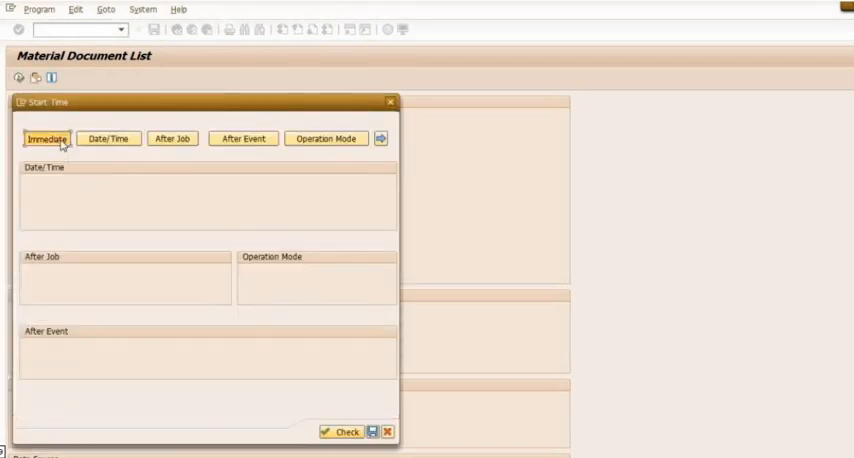
pyautogui.click(46, 138)
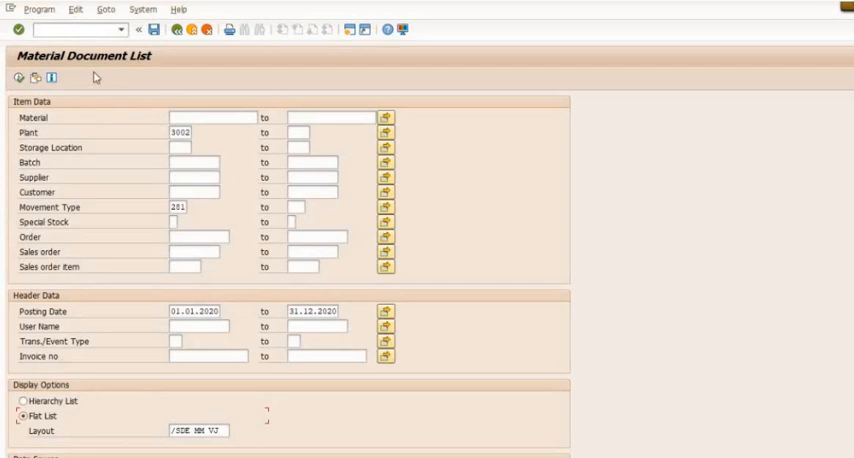
pyautogui.moveTo(210, 101)
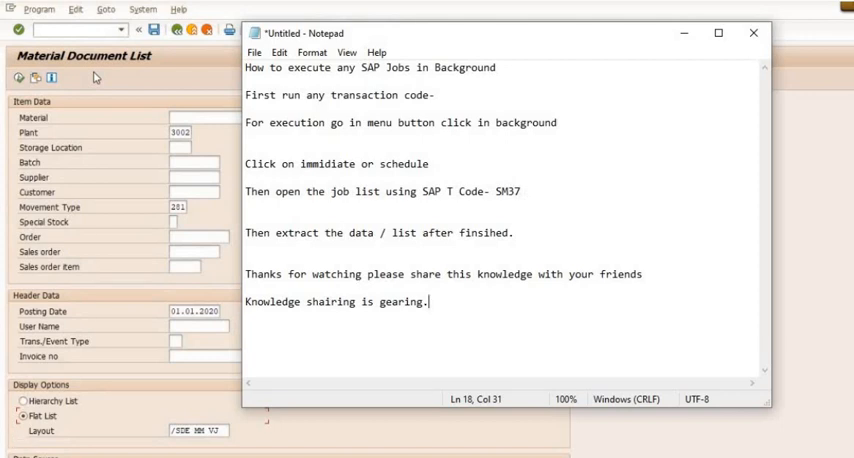
# - Go to transaction SM37 to view the finished RM07DOCS job
pyautogui.click(753, 33)
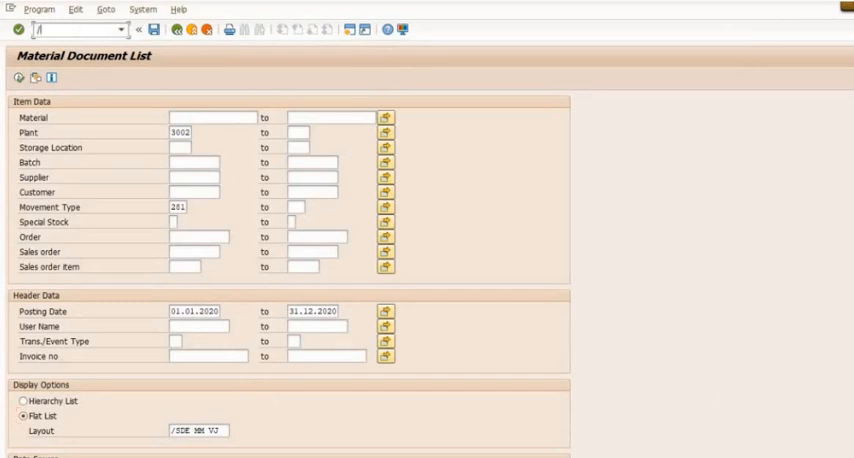
pyautogui.write('/NSM3')
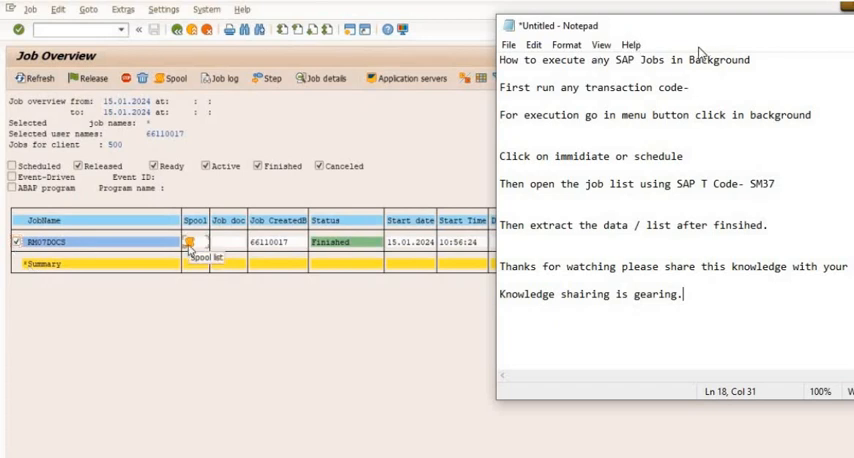
# - Show the job's spool output and select spool request 311842
pyautogui.click(189, 243)
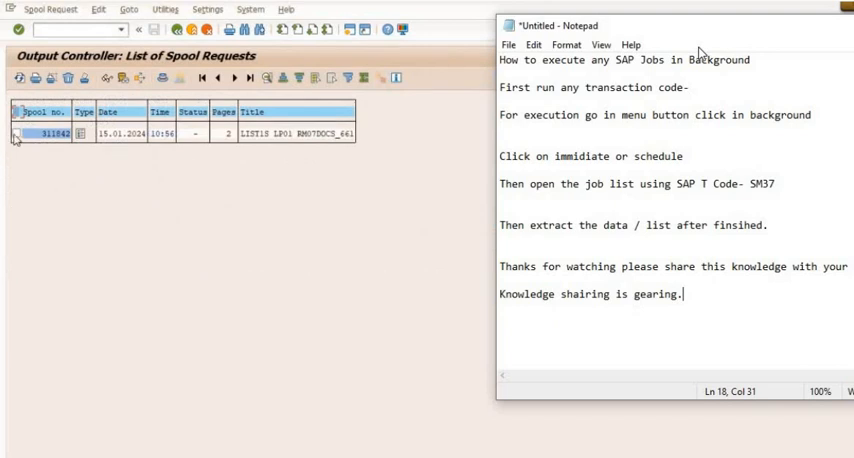
pyautogui.click(17, 133)
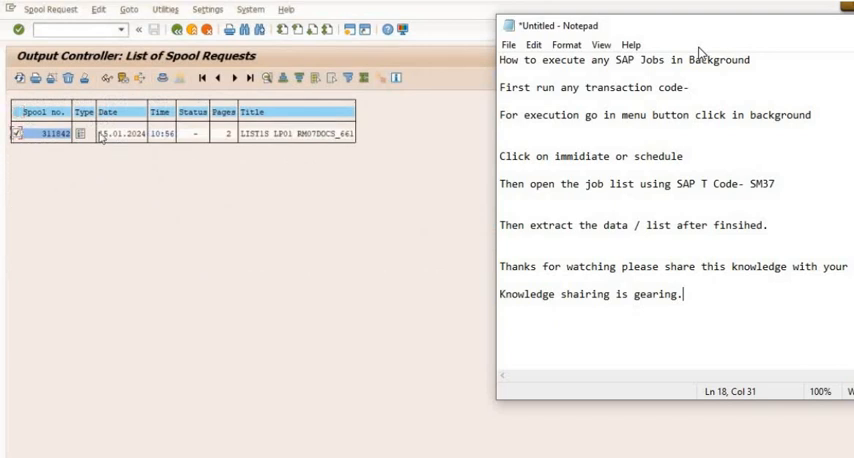
pyautogui.moveTo(82, 133)
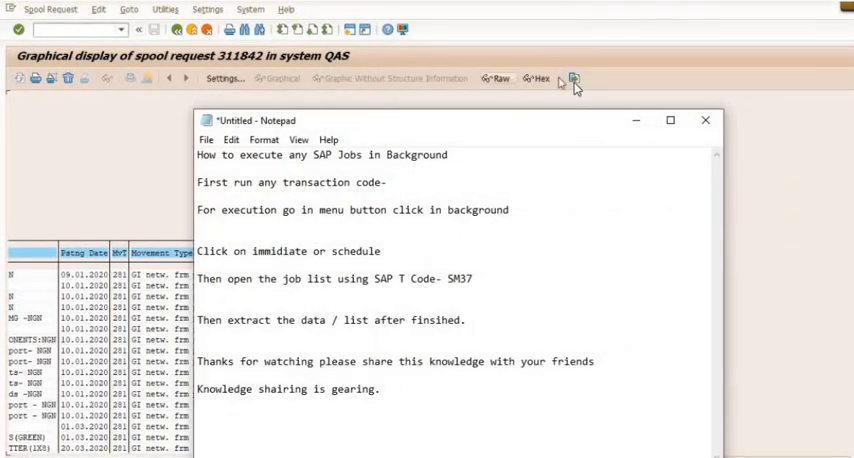
pyautogui.moveTo(573, 78)
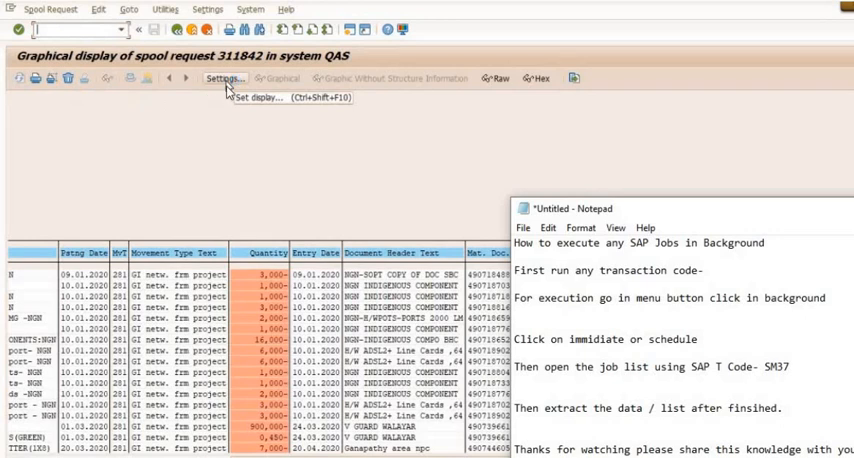
# - Browse the Edit, Settings and System menus to reach the List save options
pyautogui.click(98, 9)
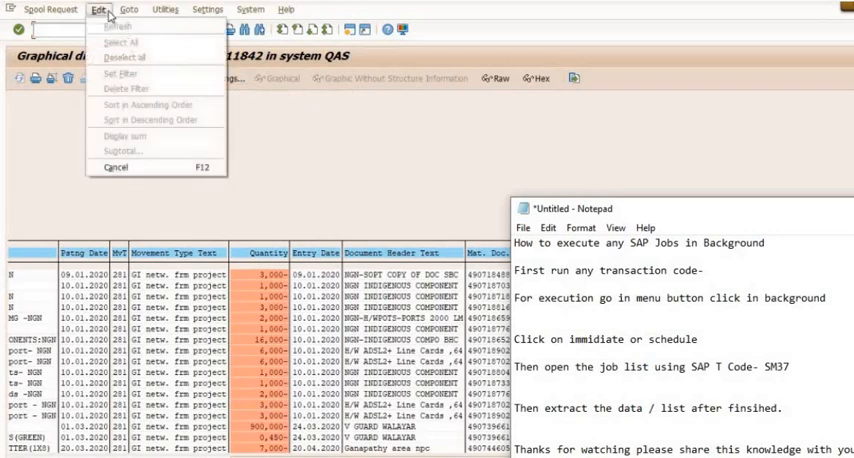
pyautogui.click(207, 9)
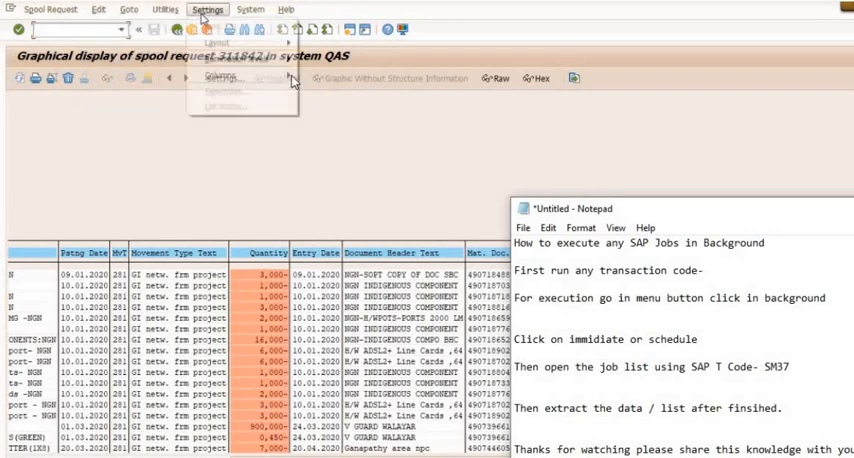
pyautogui.moveTo(216, 42)
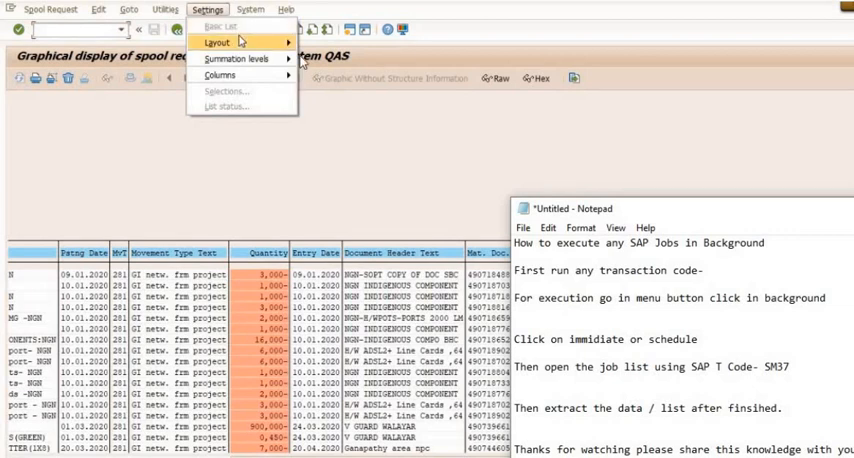
pyautogui.click(249, 9)
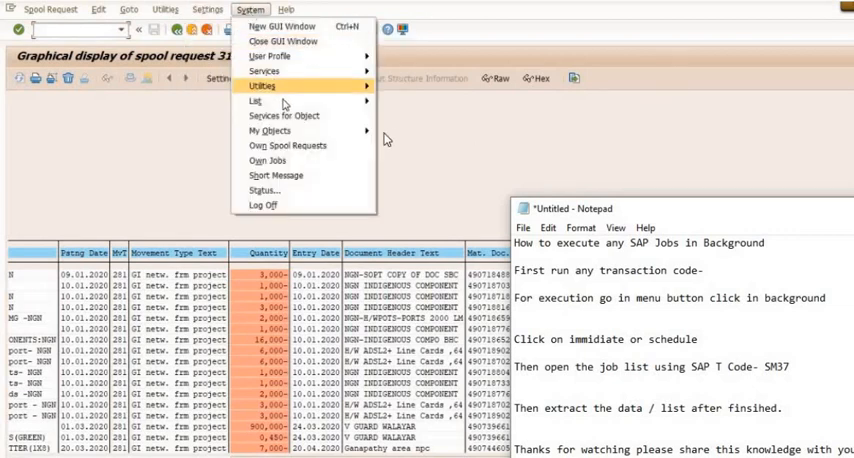
pyautogui.click(255, 100)
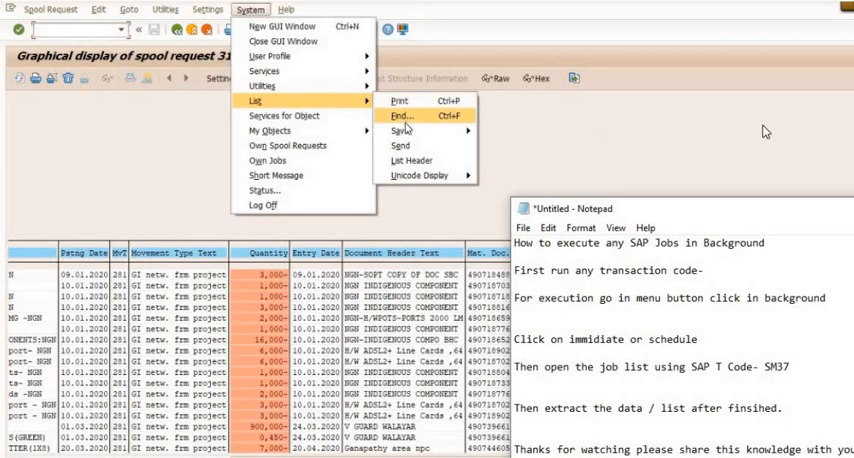
pyautogui.moveTo(400, 131)
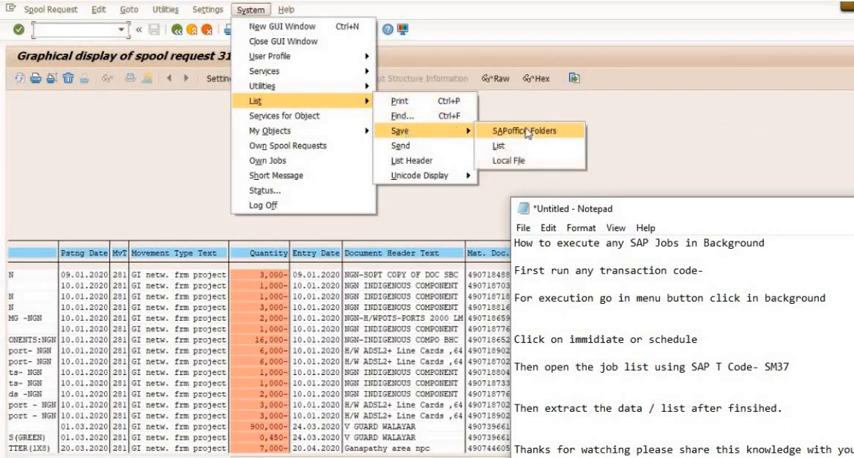